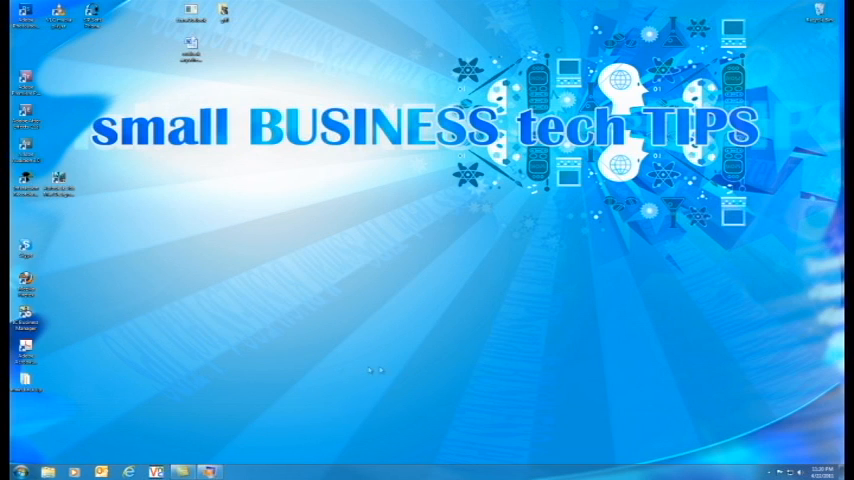
mouse_move(284, 369)
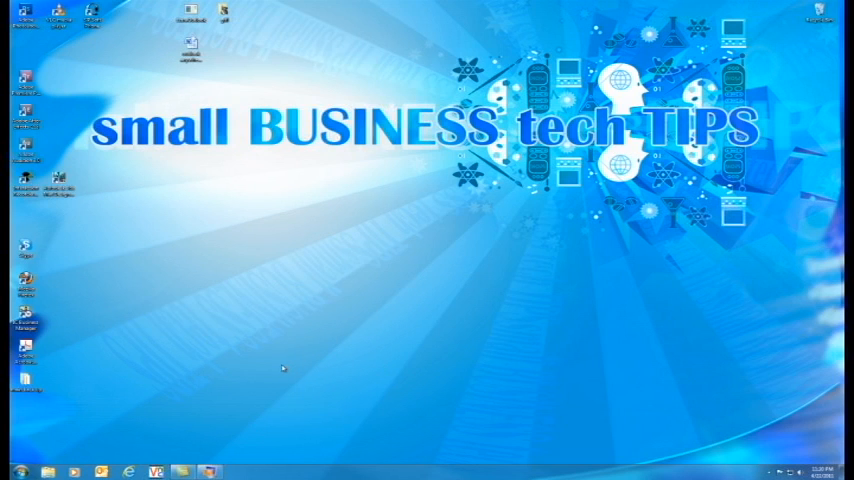
mouse_move(228, 428)
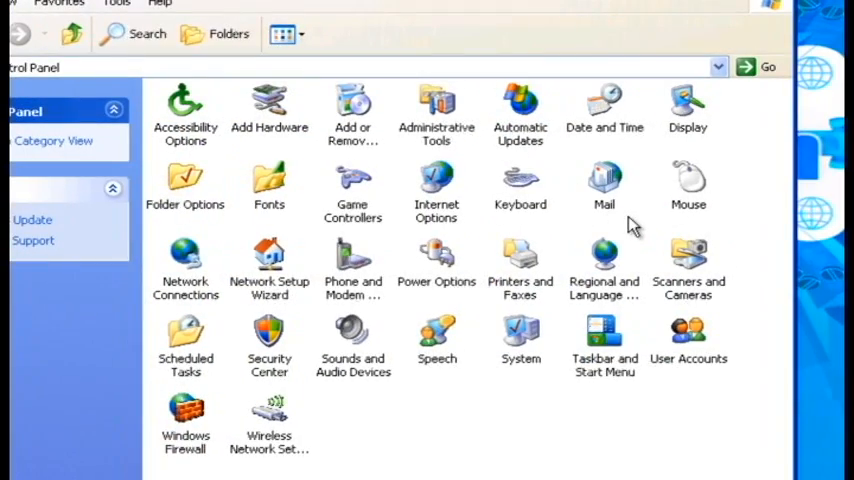
mouse_move(560, 210)
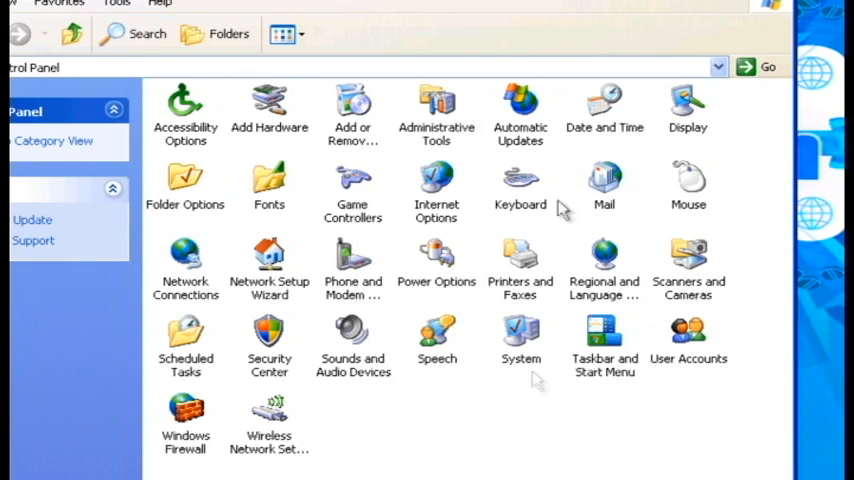
mouse_move(520, 440)
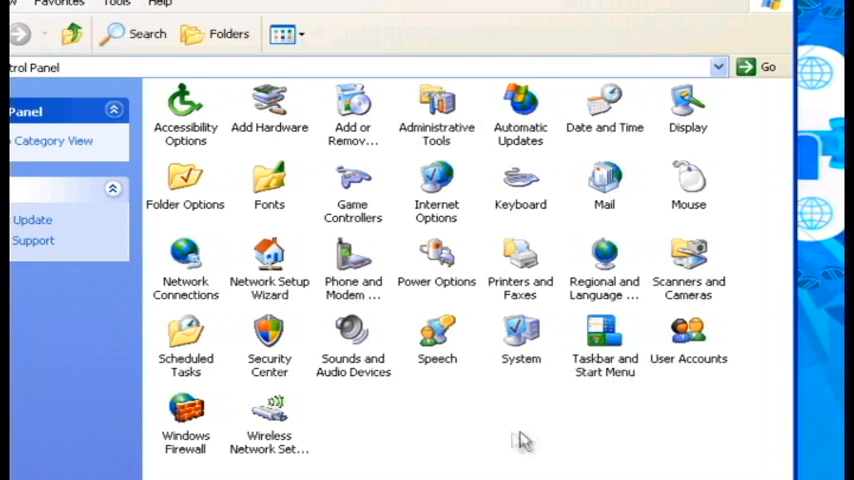
mouse_move(513, 445)
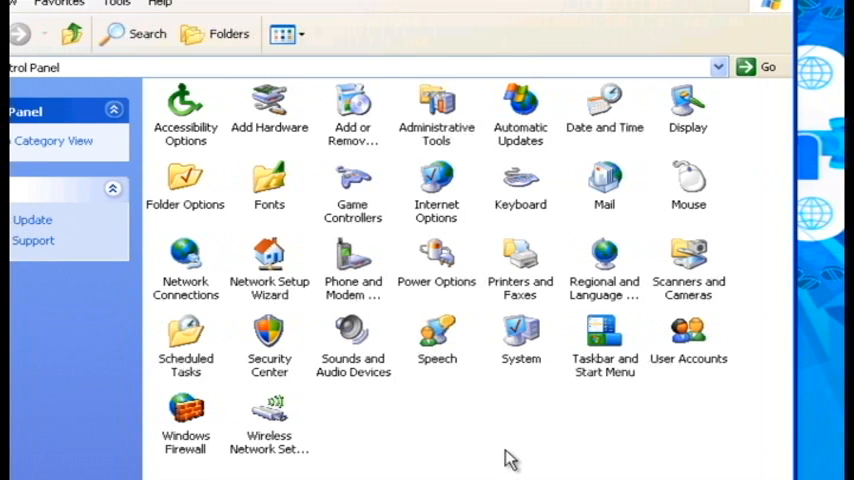
mouse_move(527, 436)
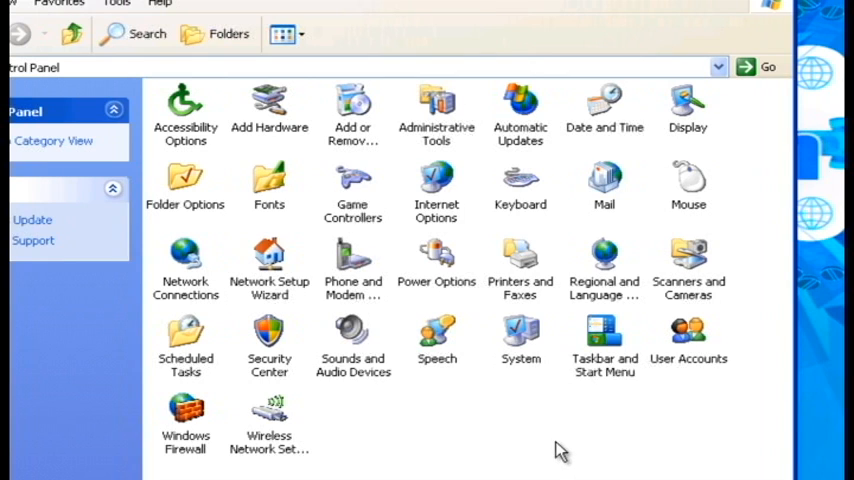
mouse_move(352, 340)
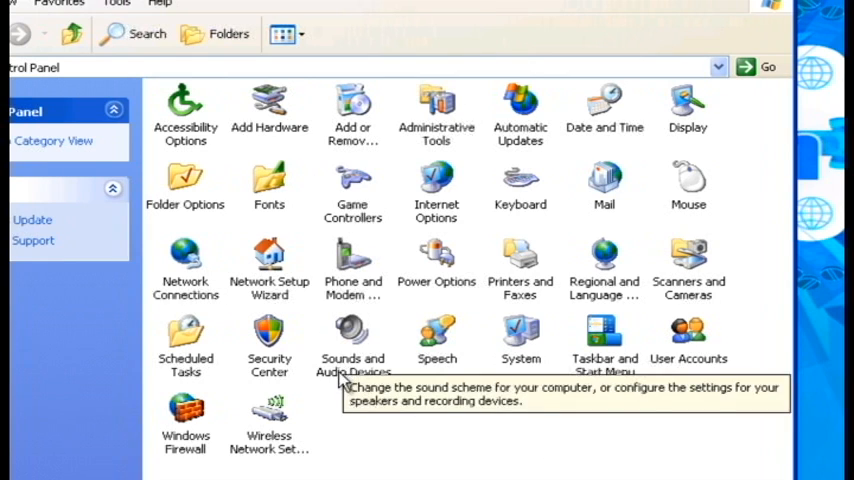
mouse_move(490, 462)
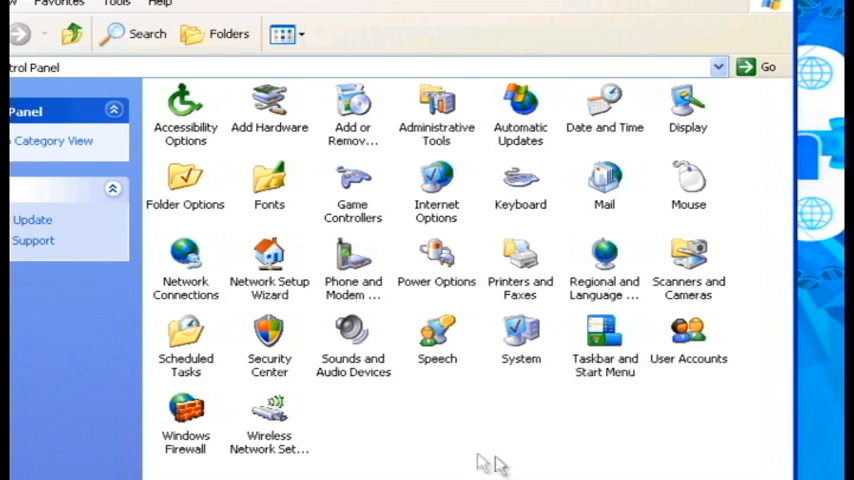
mouse_move(374, 405)
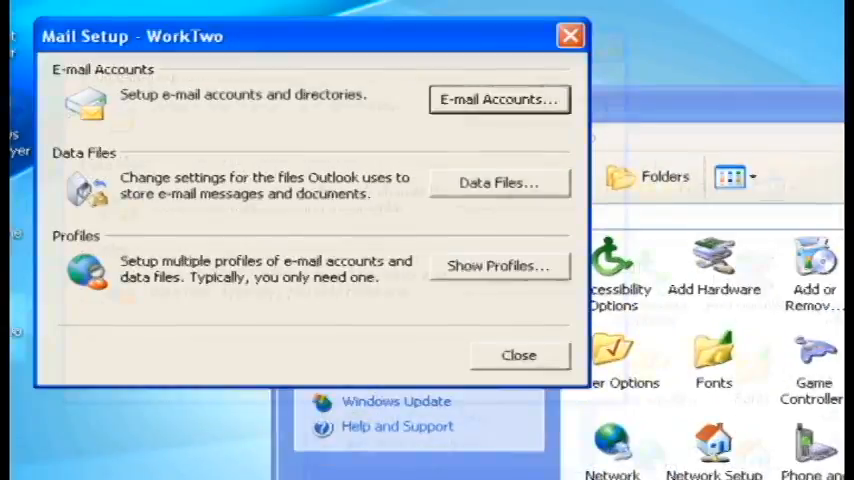
- Show the WorkOne and WorkTwo profiles and keep 'Prompt for a profile to be used'
left_click(498, 265)
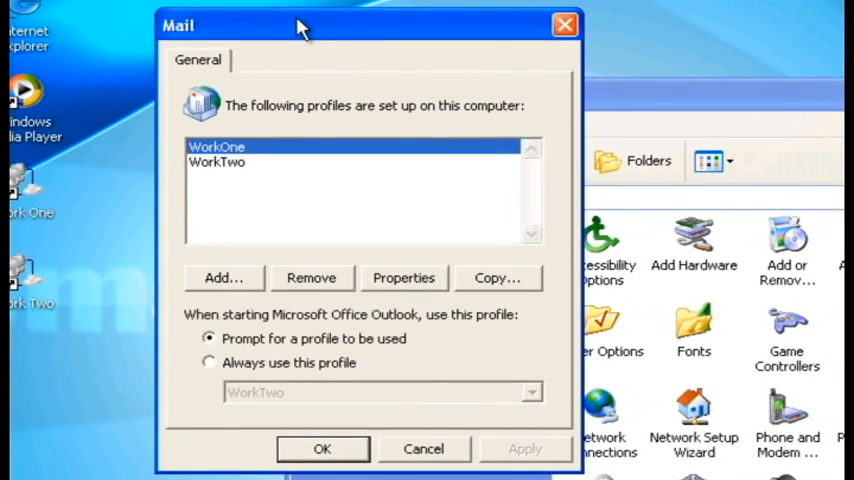
mouse_move(446, 443)
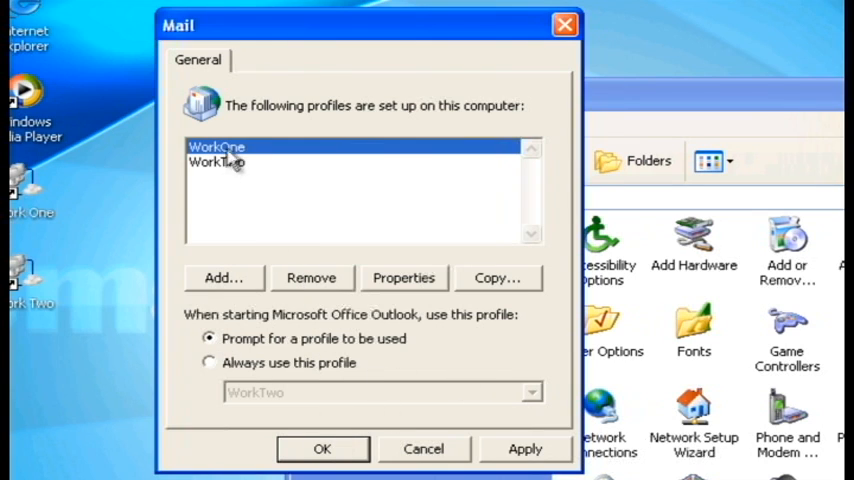
left_click(216, 162)
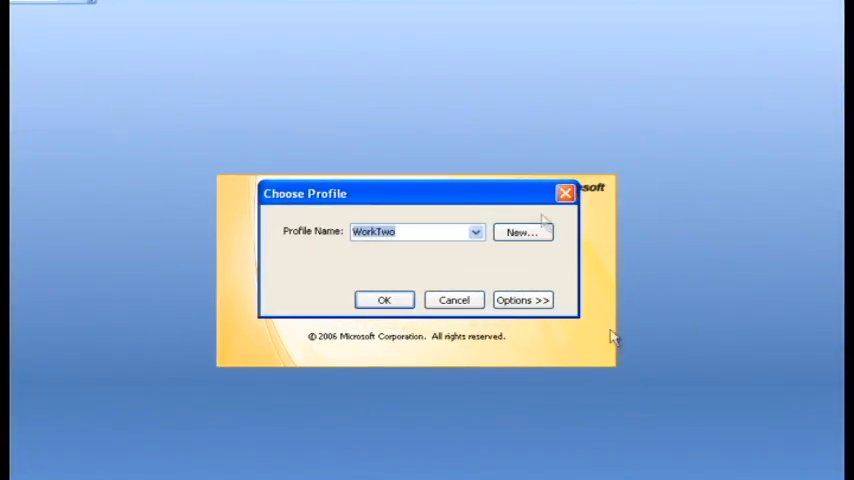
- Pick WorkOne from the Profile Name dropdown and start Outlook with it
left_click(475, 231)
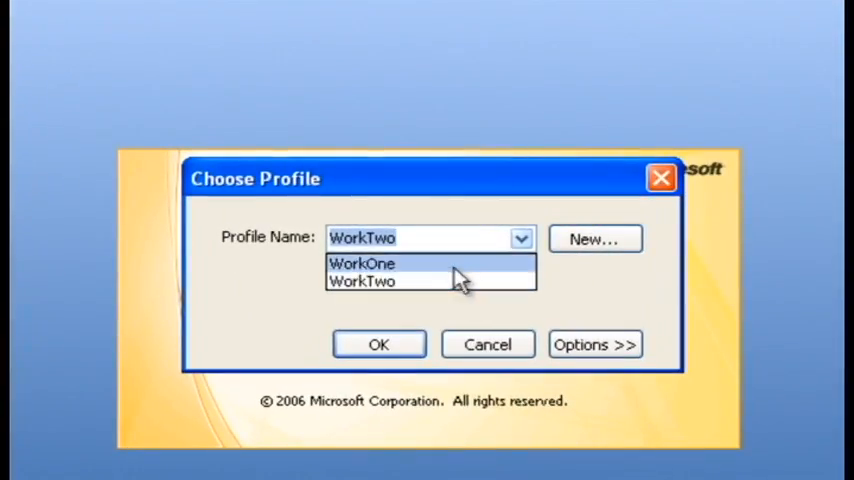
left_click(362, 263)
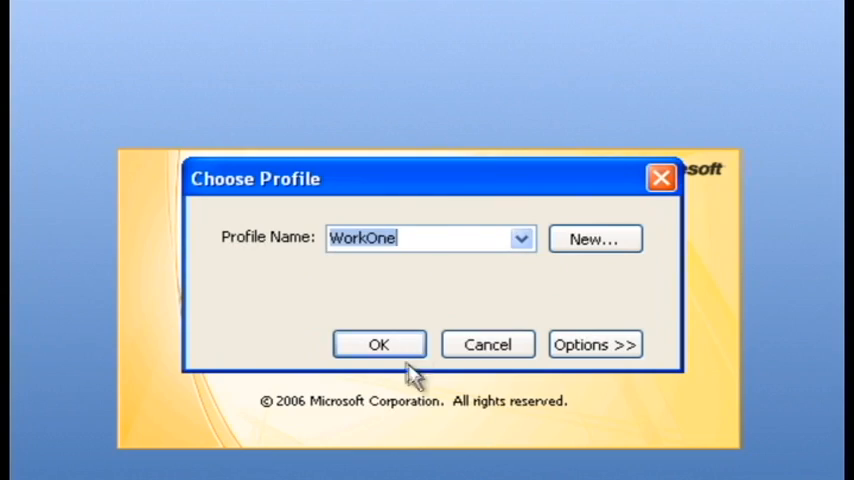
left_click(379, 344)
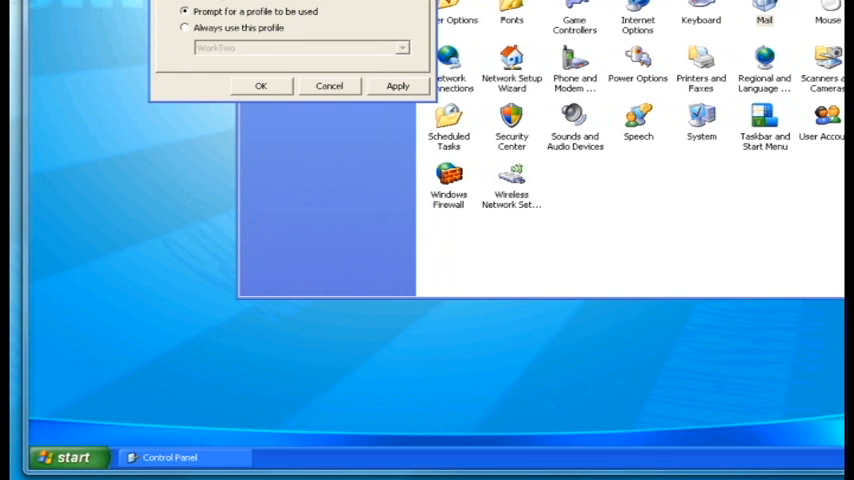
mouse_move(491, 98)
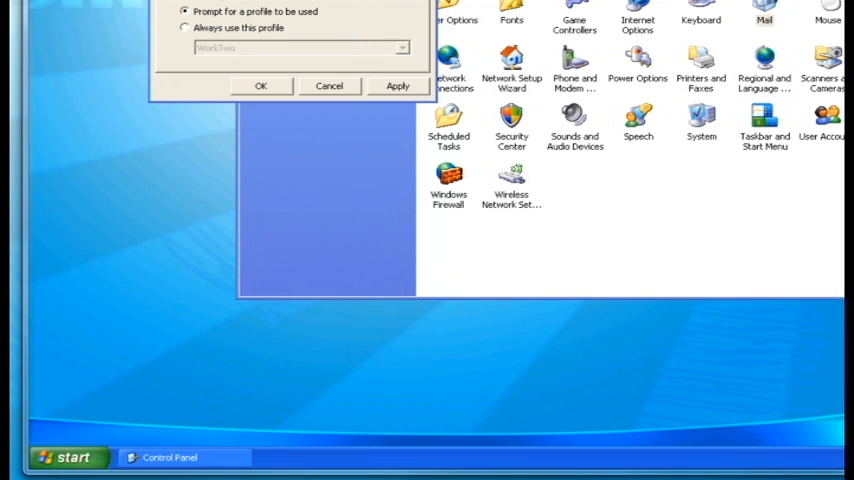
left_click(260, 85)
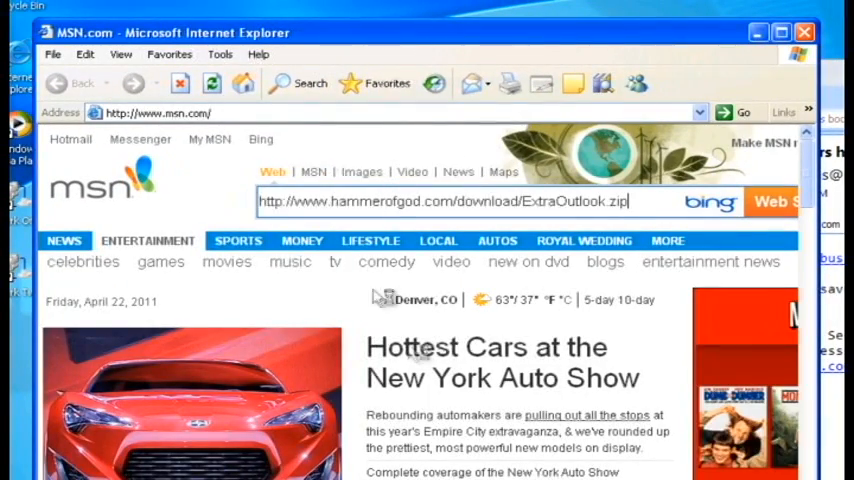
- Download ExtraOutlook.zip from hammerofgod.com, save it, and close the completion notice
left_click(160, 112)
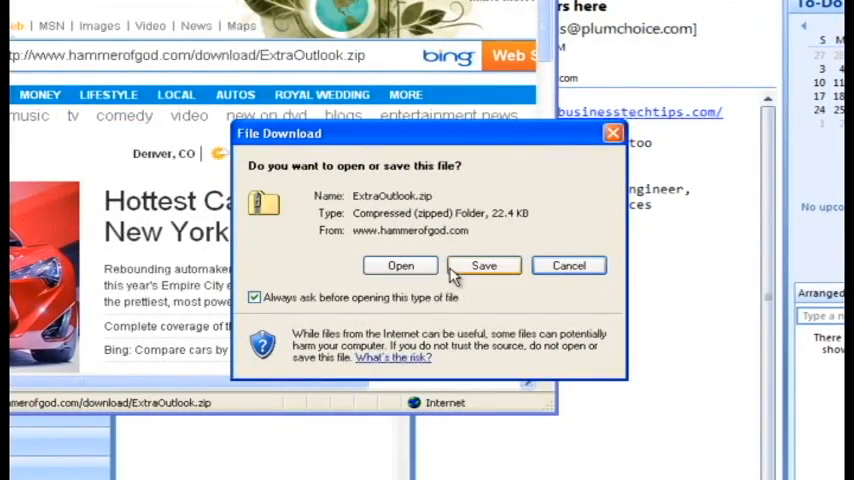
left_click(484, 265)
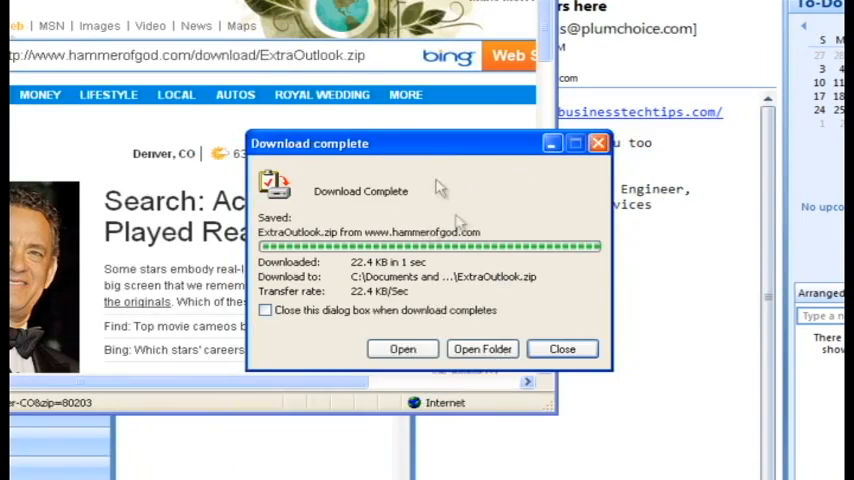
left_click(482, 348)
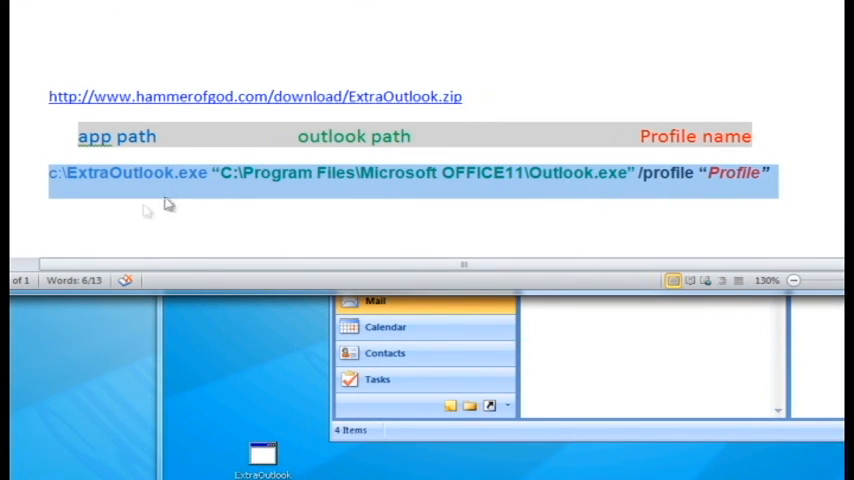
- Select the c:\ExtraOutlook.exe Outlook.exe /profile command line in the document
left_click(232, 172)
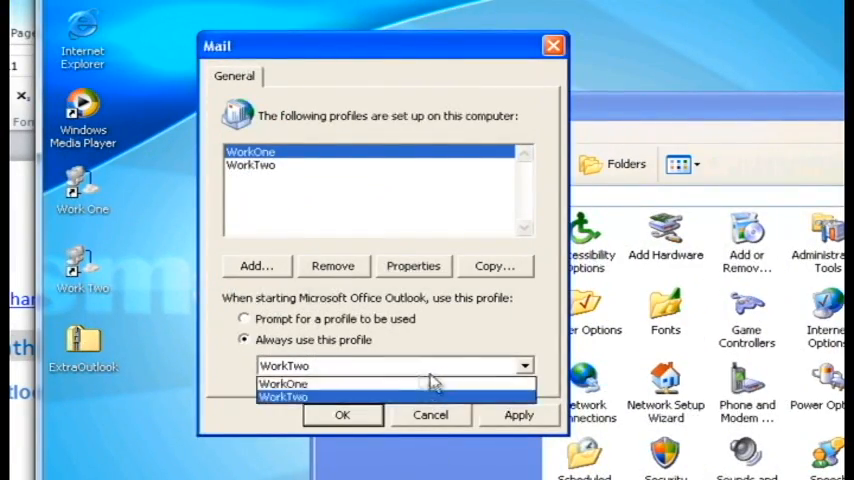
- Set Mail to 'Always use this profile' and choose the profile from the dropdown
left_click(283, 383)
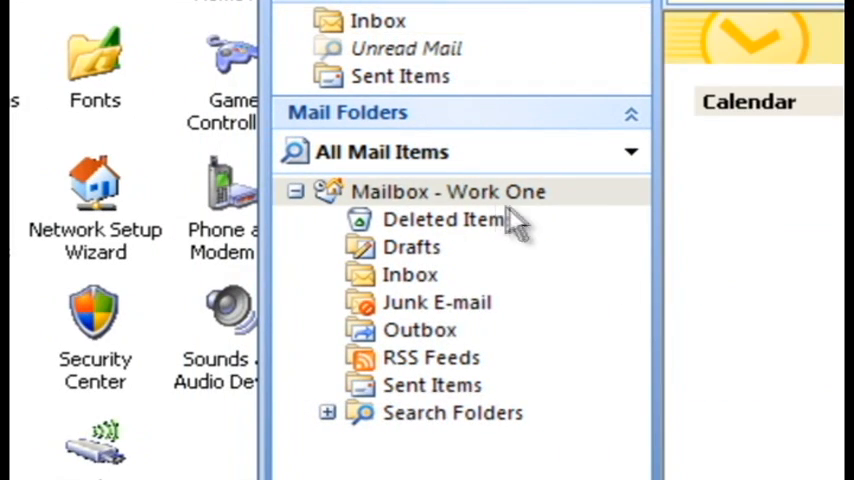
- Open the Deleted Items folder under Mailbox - Work One
left_click(410, 274)
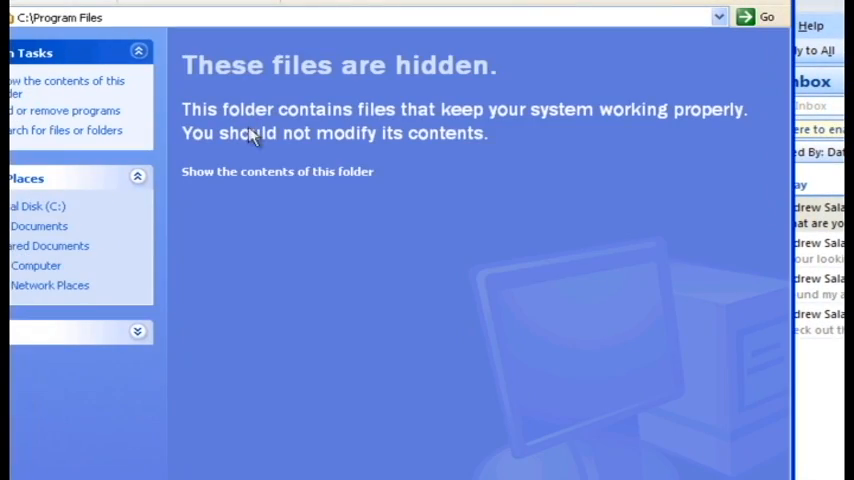
- Show the hidden contents of C:\Program Files and open the Microsoft Office folder
left_click(277, 171)
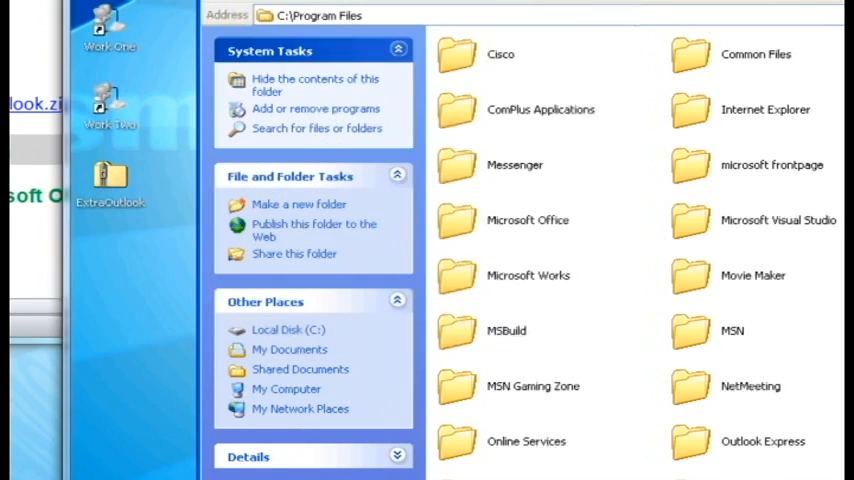
double_click(528, 220)
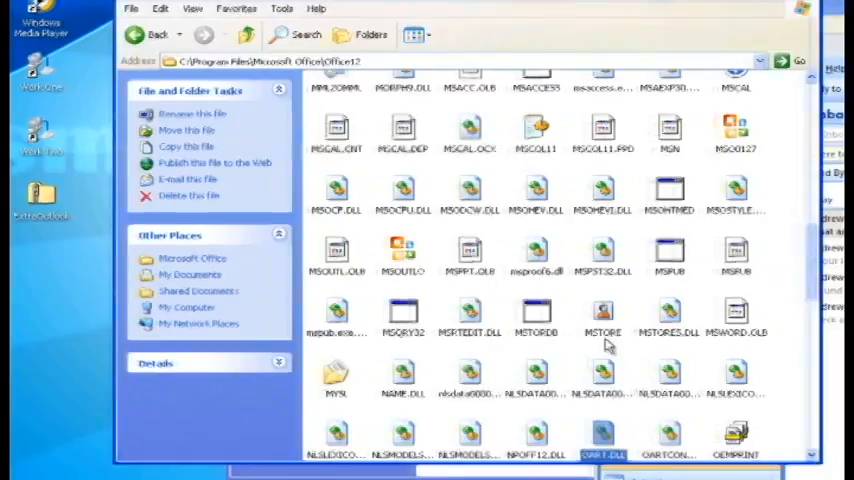
scroll("down", 3)
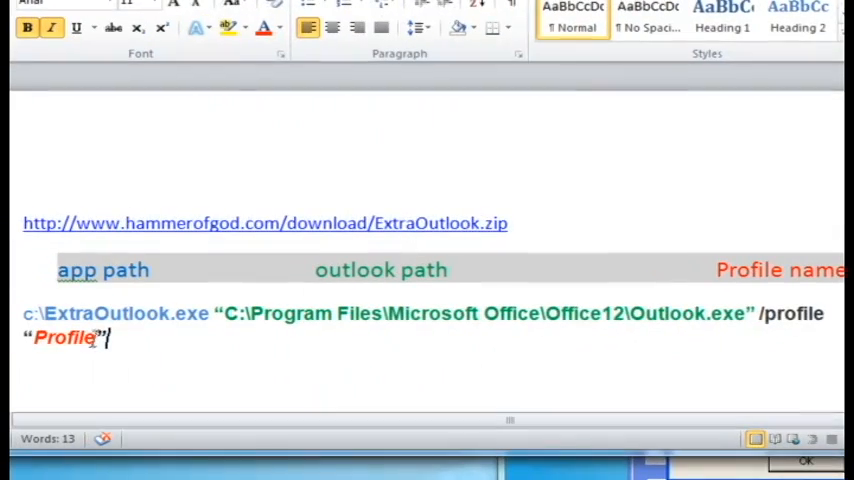
- Replace the placeholder 'Profile' in the command line with 'Work'
double_click(63, 337)
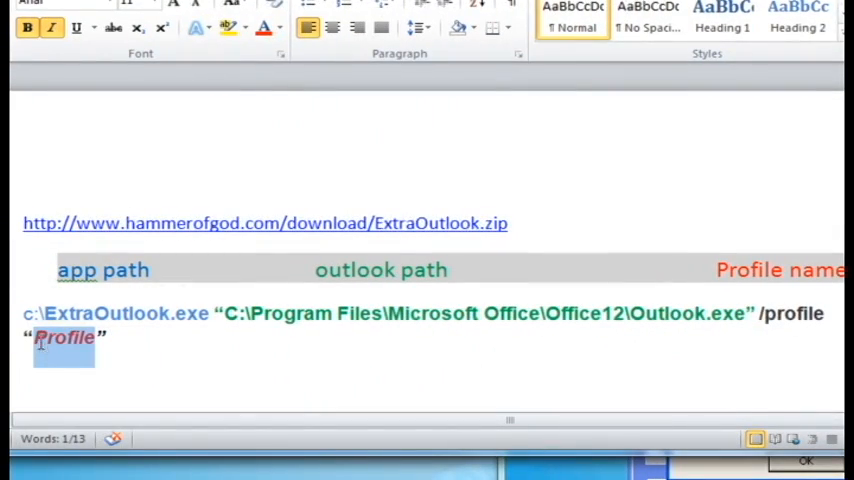
type("Work")
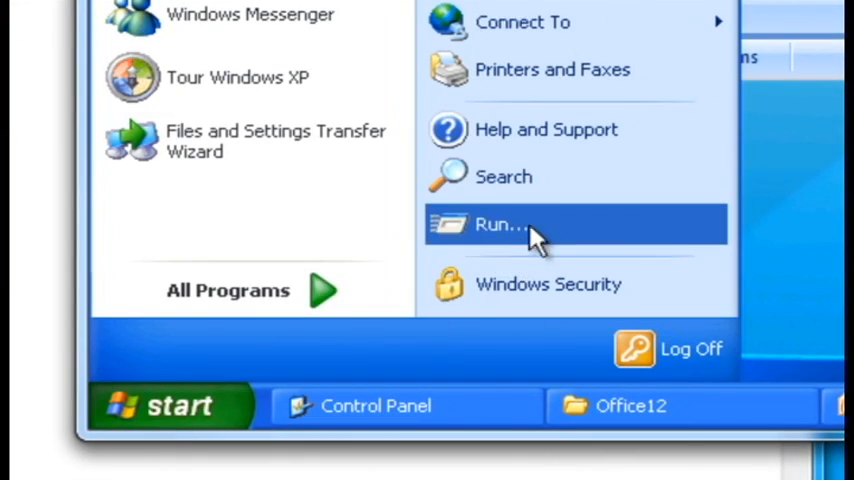
- Run OUTLOOK.exe /profile "WorkTwo" from the Start menu's Run dialog
left_click(502, 223)
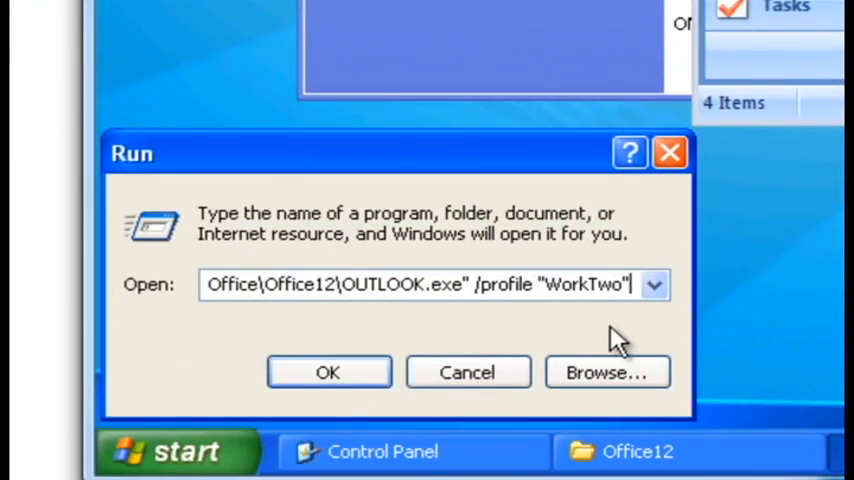
left_click(328, 372)
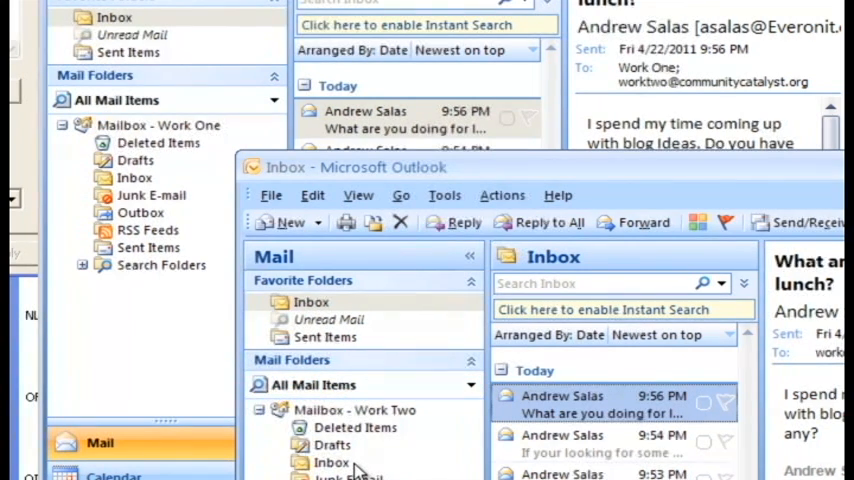
mouse_move(275, 280)
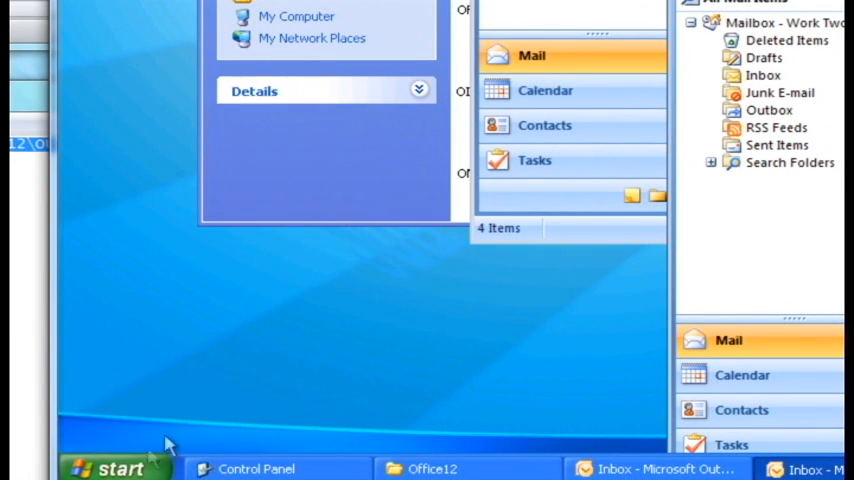
- Create a desktop shortcut named 'WorkTwo' for the Outlook /profile command
left_click(113, 468)
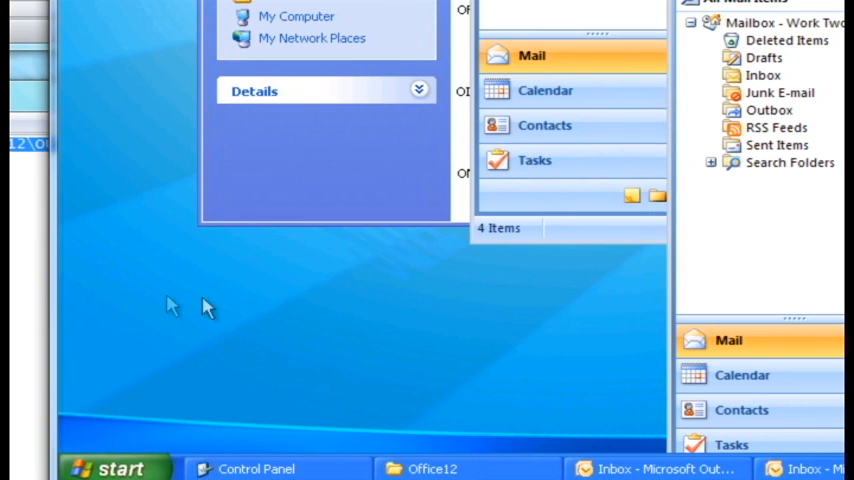
right_click(205, 305)
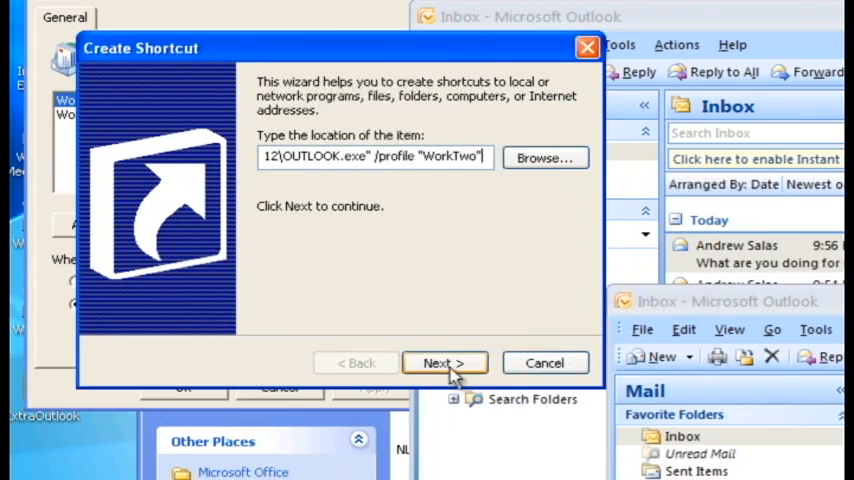
left_click(444, 362)
type("W")
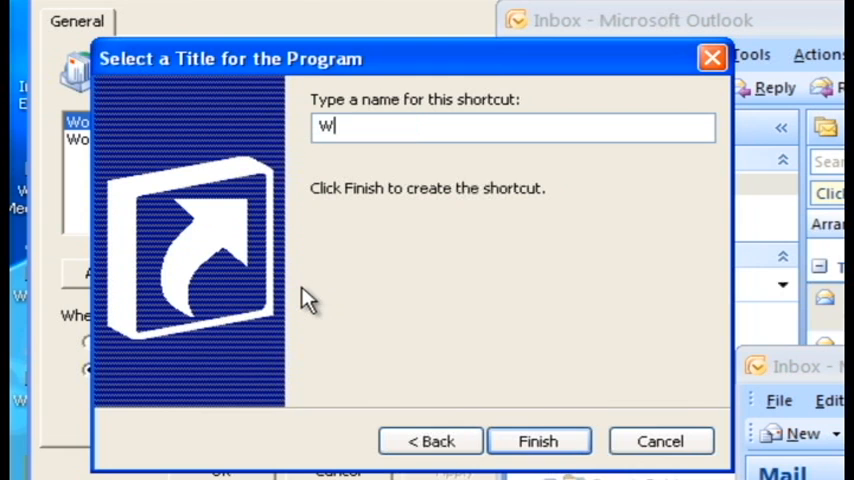
type("ork")
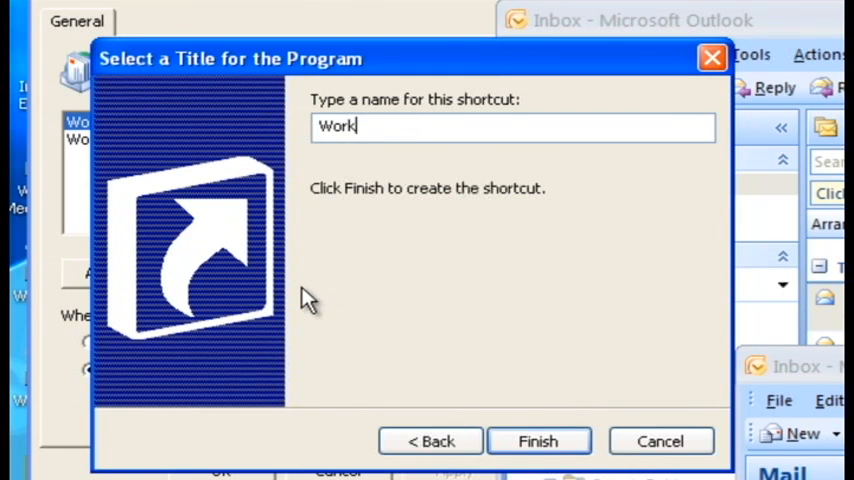
type("Two")
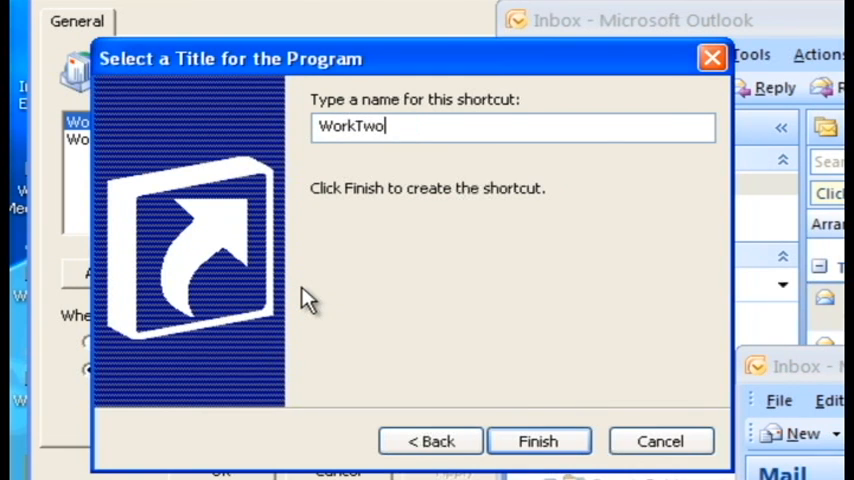
left_click(538, 441)
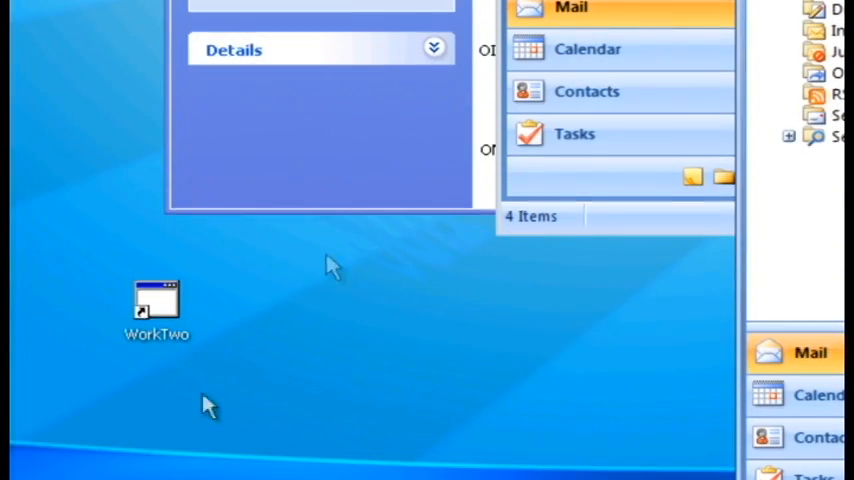
- Change the WorkTwo shortcut's icon to the globe from the system icon library
right_click(156, 300)
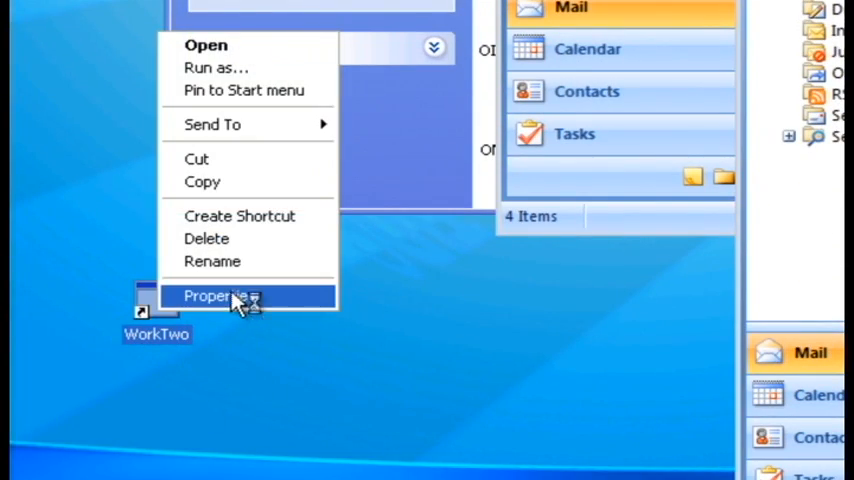
left_click(214, 295)
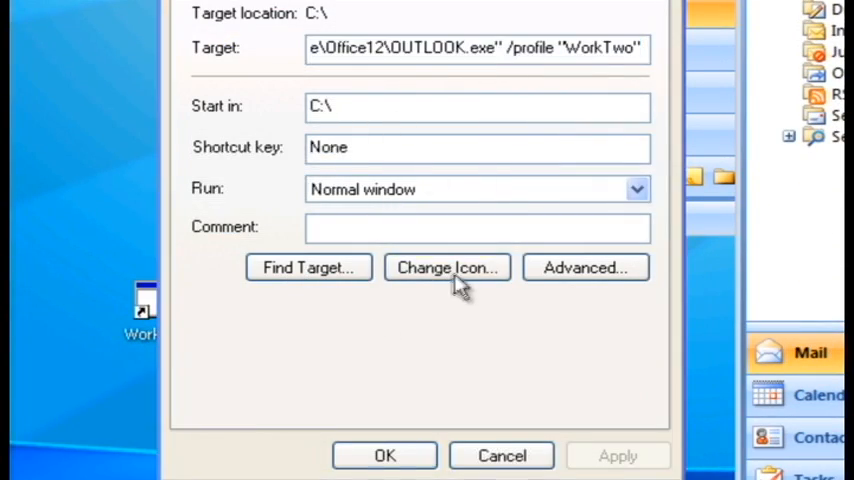
left_click(446, 267)
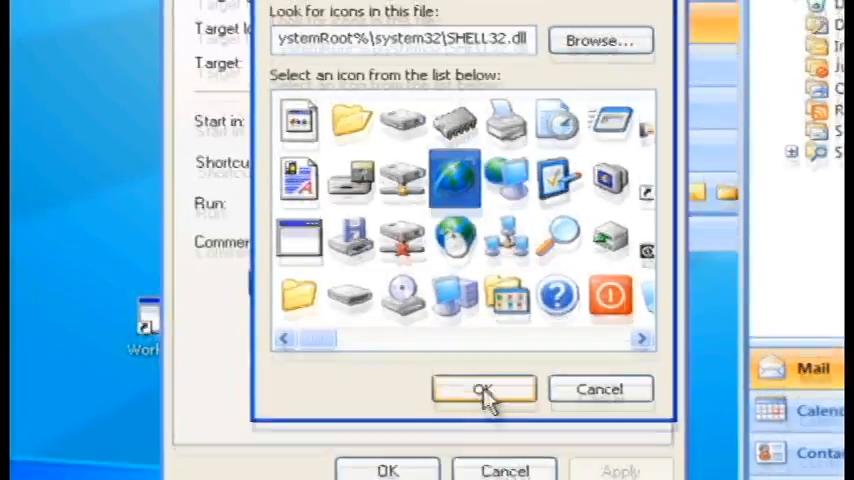
left_click(483, 390)
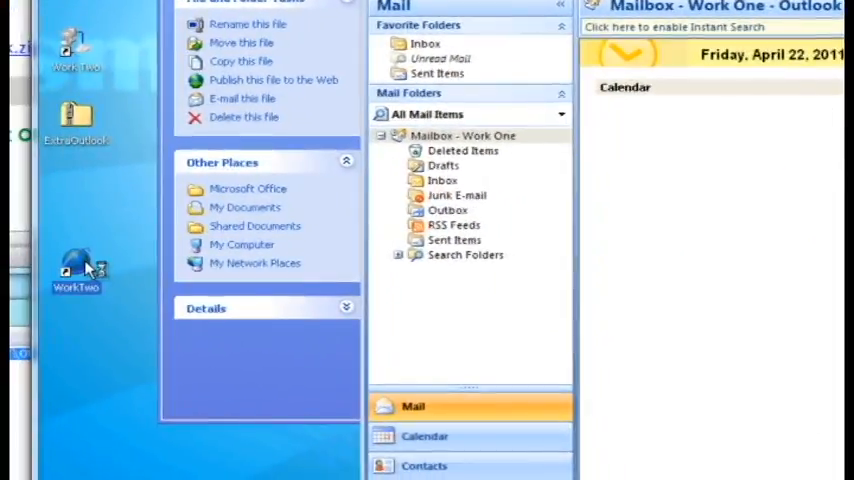
- Double-click the globe WorkTwo shortcut to start Outlook with both mail accounts
double_click(75, 265)
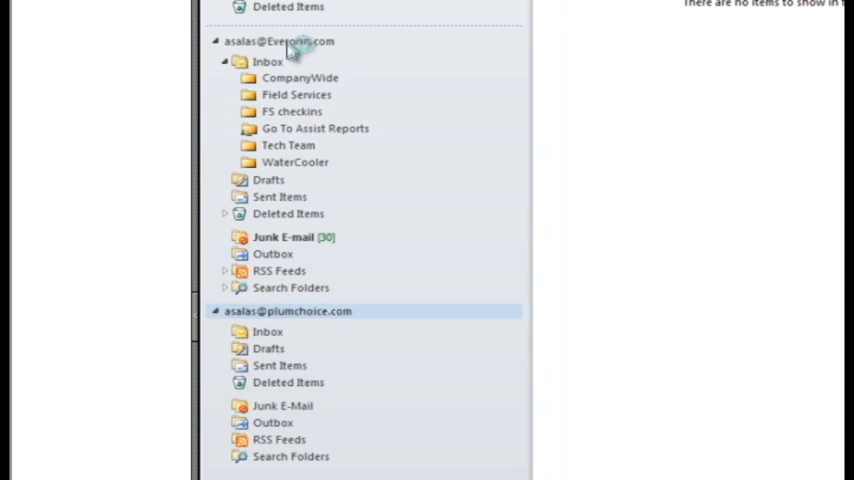
- Select the Everonit account and scroll down to reveal Calendar, Contacts, Journal, Notes and Tasks
left_click(290, 41)
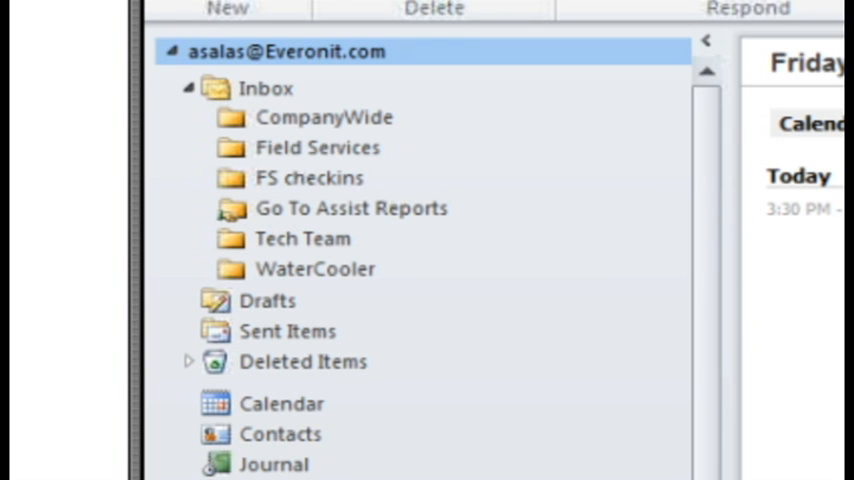
scroll("down", 3)
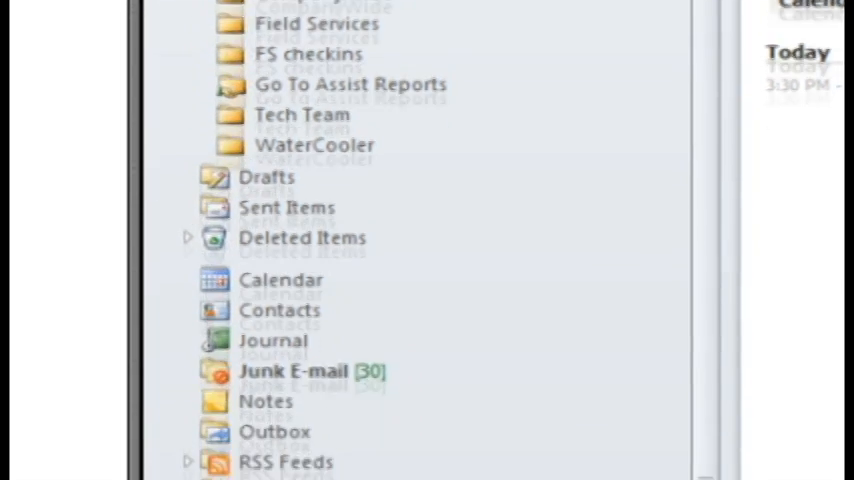
scroll("down", 3)
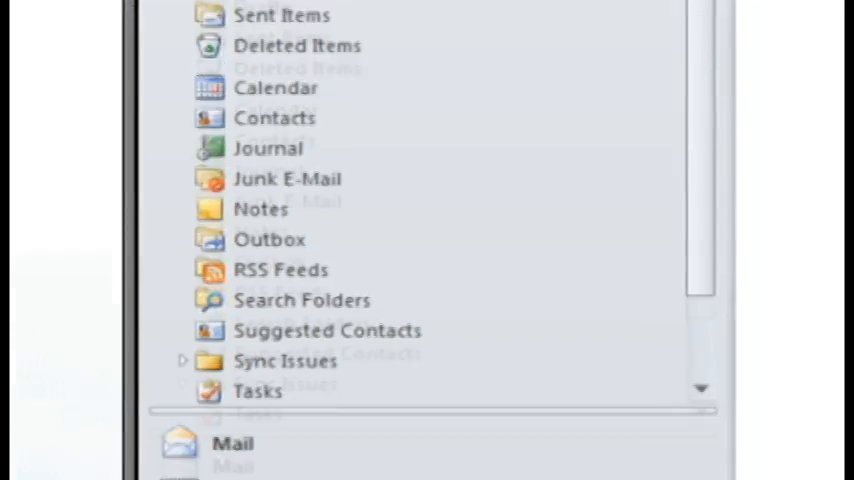